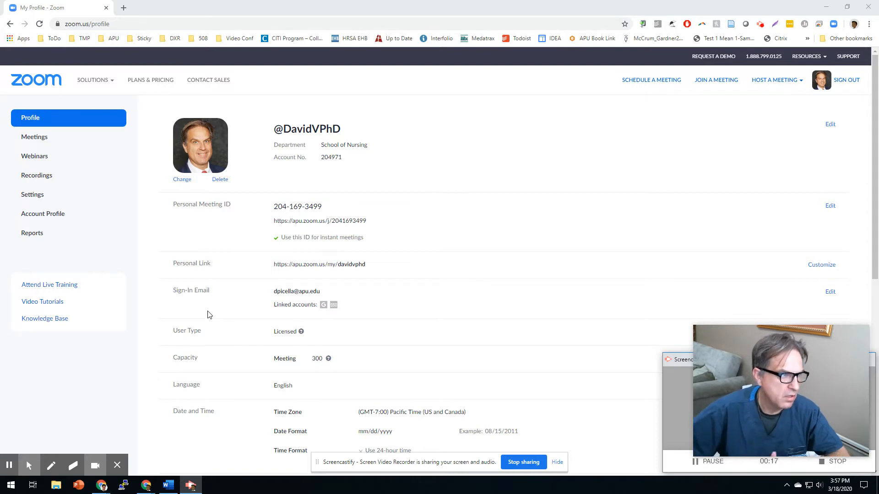
pyautogui.moveTo(213, 302)
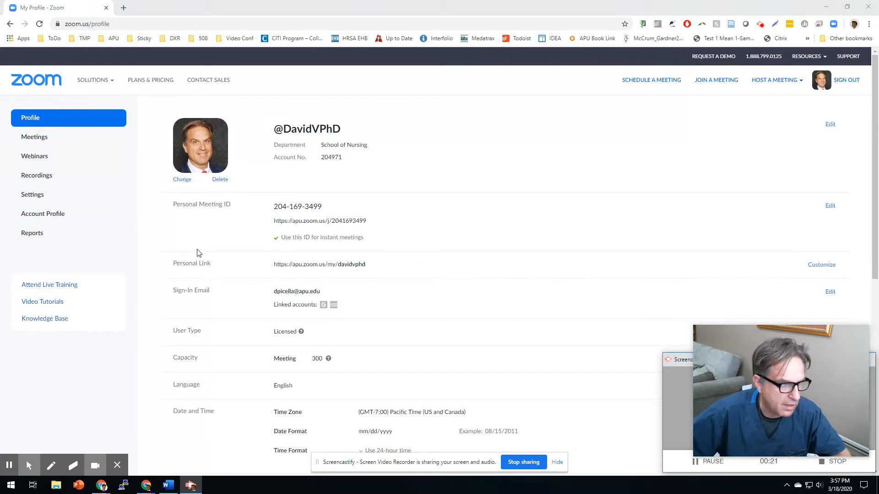
pyautogui.moveTo(602, 93)
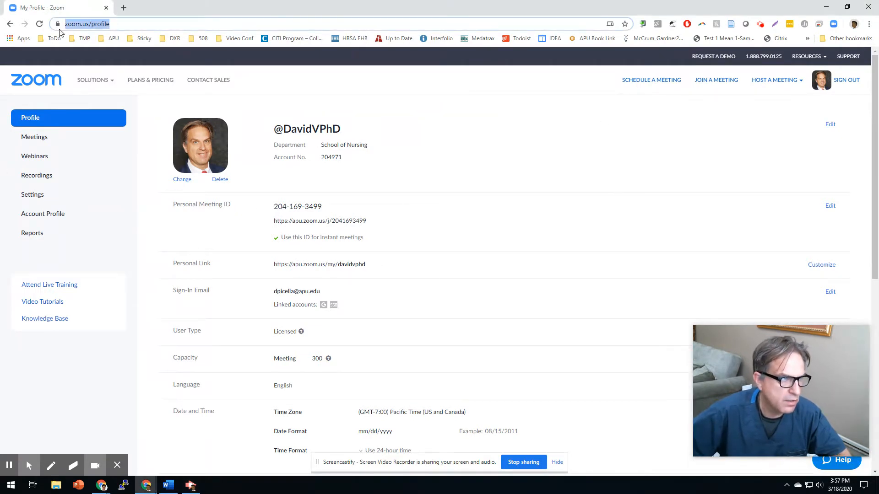
pyautogui.moveTo(37, 174)
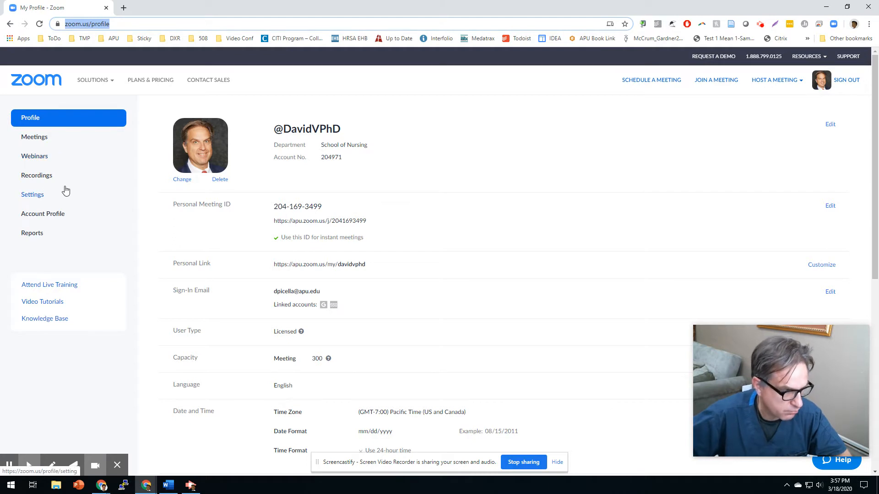
pyautogui.moveTo(66, 208)
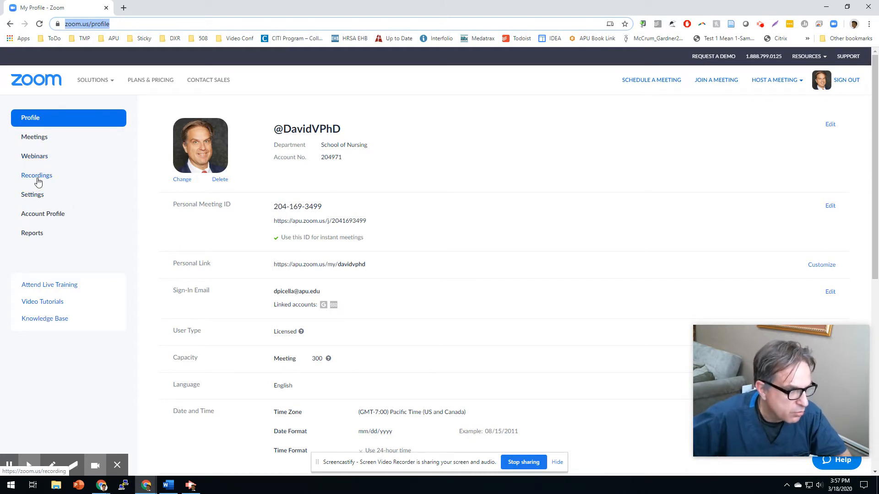
# Step: Go from the profile page to Recordings, then head to the account Settings
pyautogui.click(37, 175)
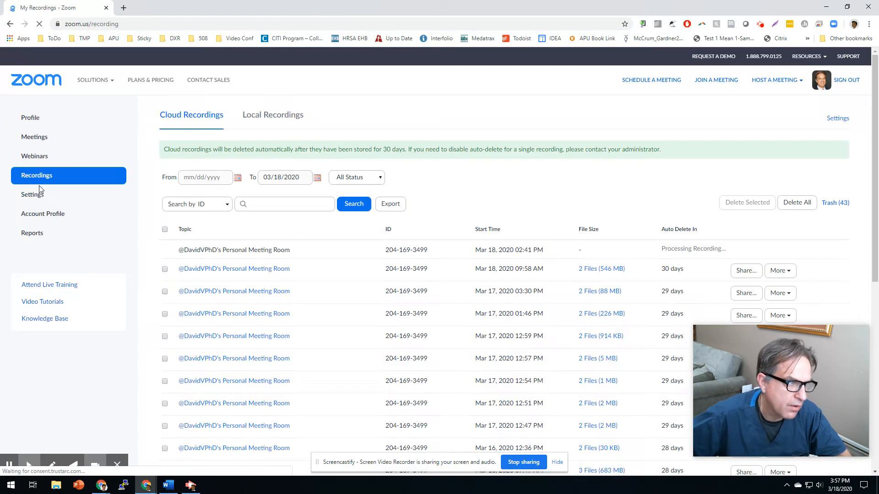
pyautogui.click(32, 194)
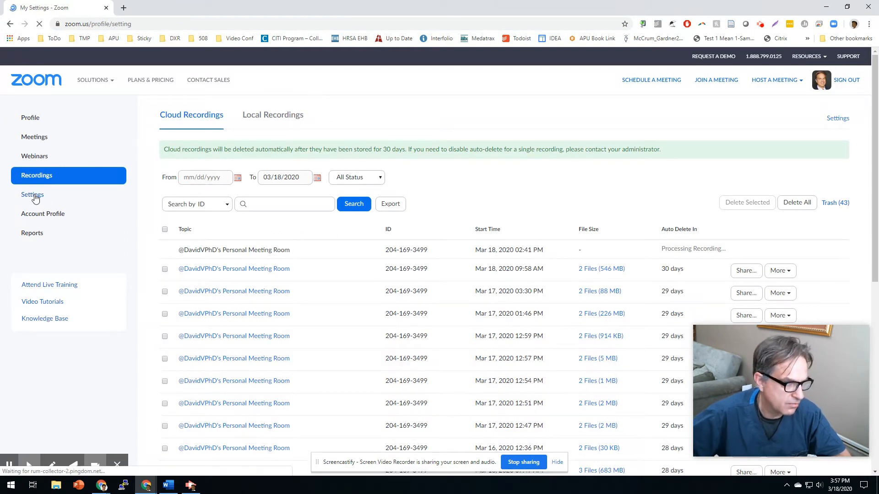
# Step: Load the Settings page on its Meeting tab with the Schedule Meeting options
pyautogui.click(32, 194)
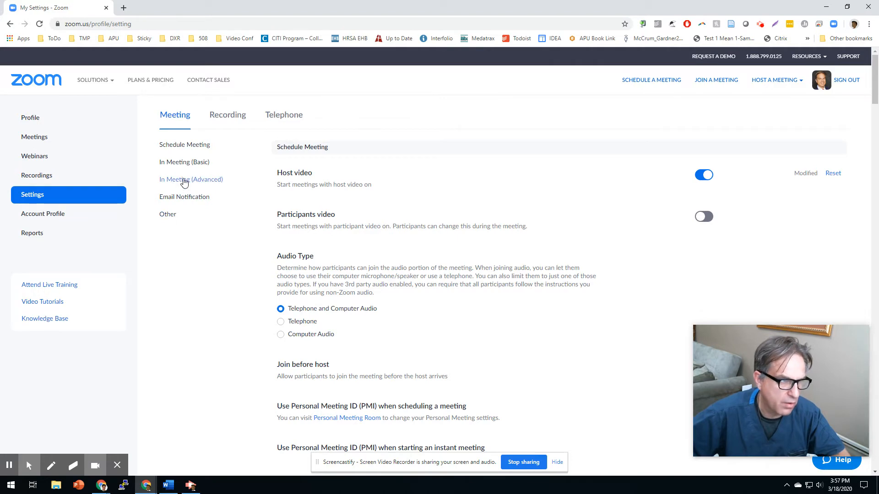
# Step: Scroll to In Meeting (Advanced) where the Breakout room toggle is on
pyautogui.scroll(-3)
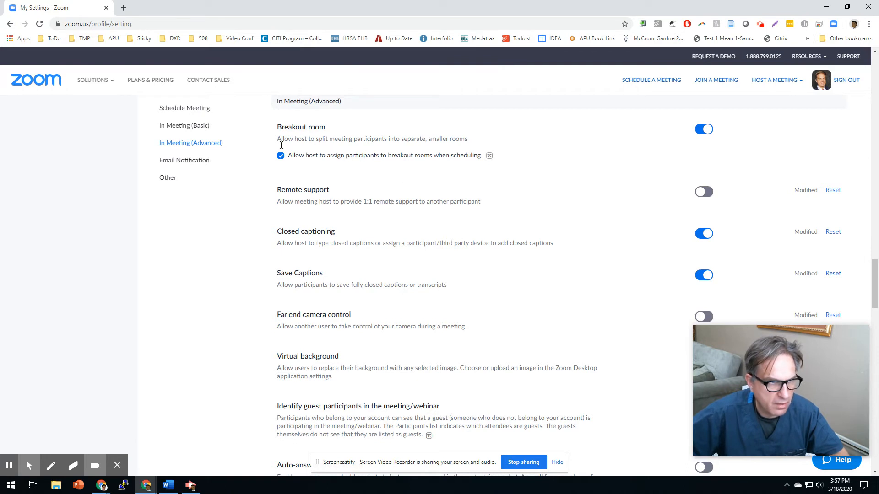
pyautogui.moveTo(636, 174)
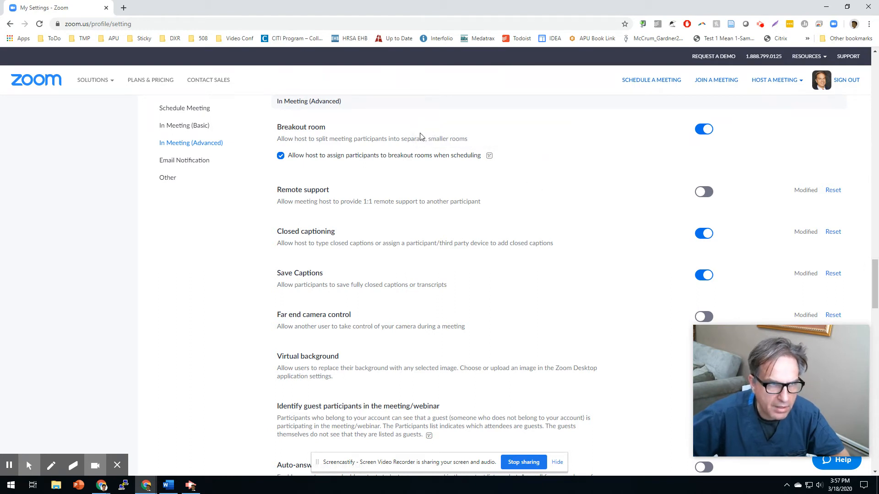
pyautogui.moveTo(291, 128)
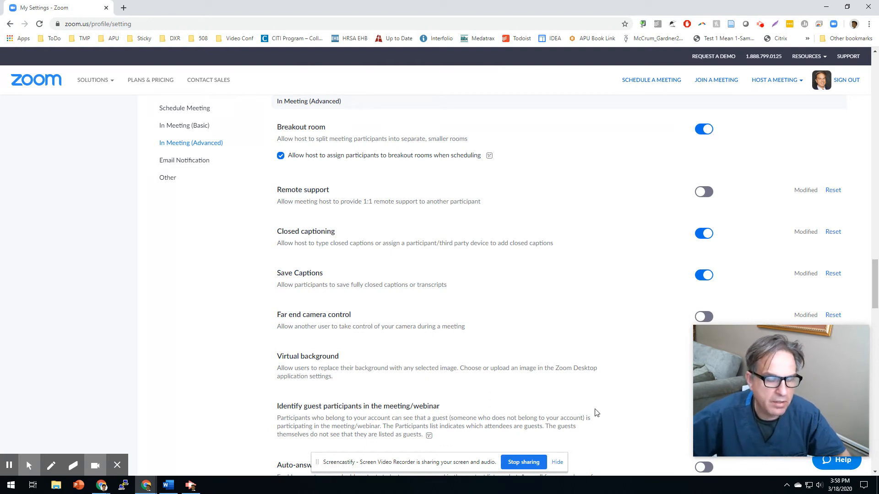
pyautogui.moveTo(573, 407)
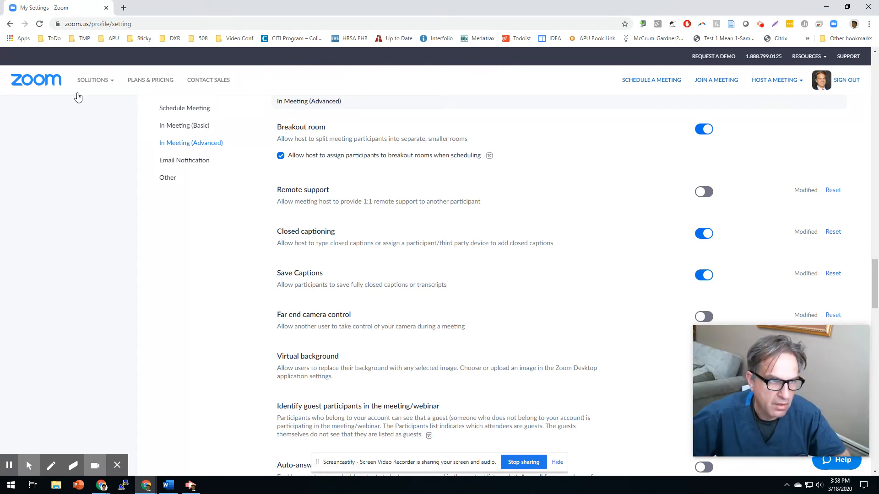
pyautogui.moveTo(228, 376)
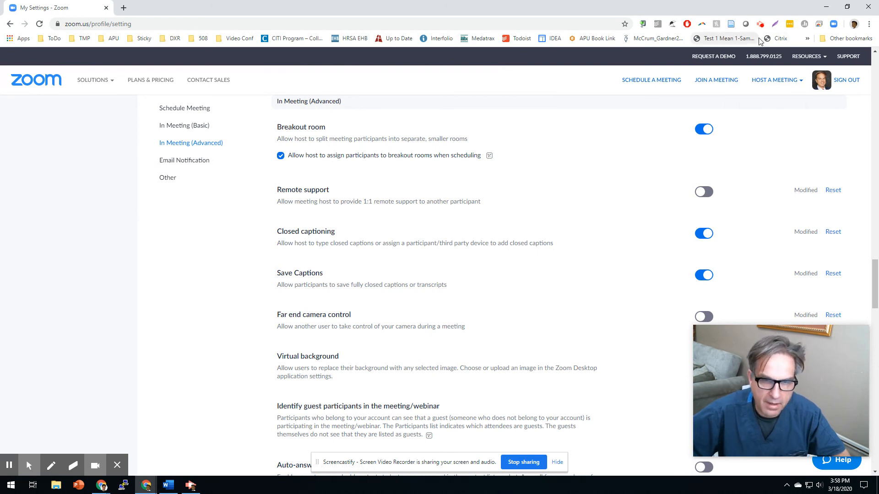
pyautogui.moveTo(726, 38)
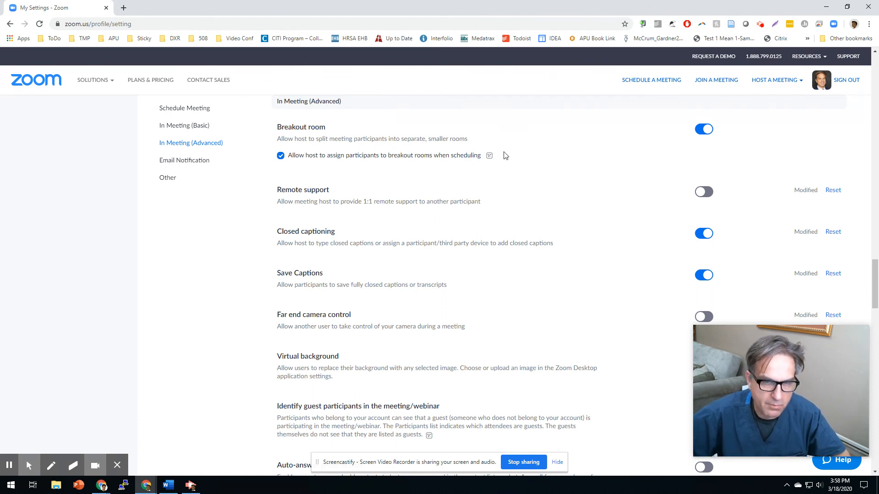
pyautogui.moveTo(491, 307)
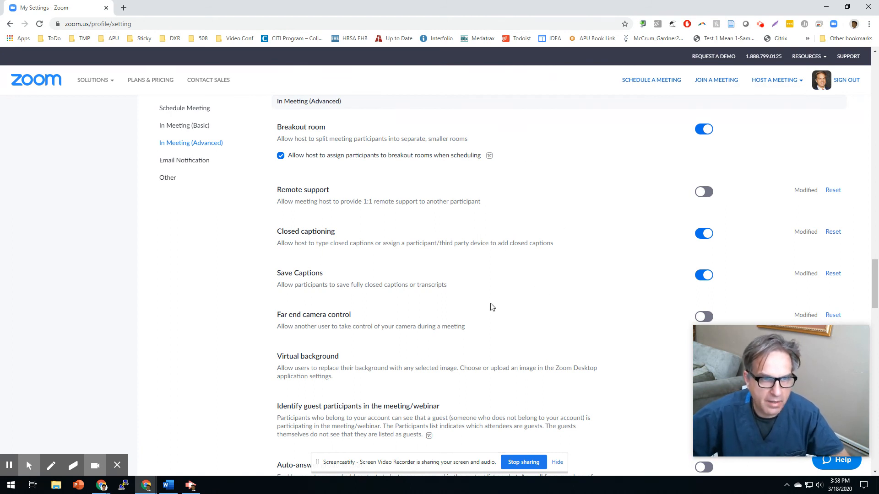
pyautogui.moveTo(537, 298)
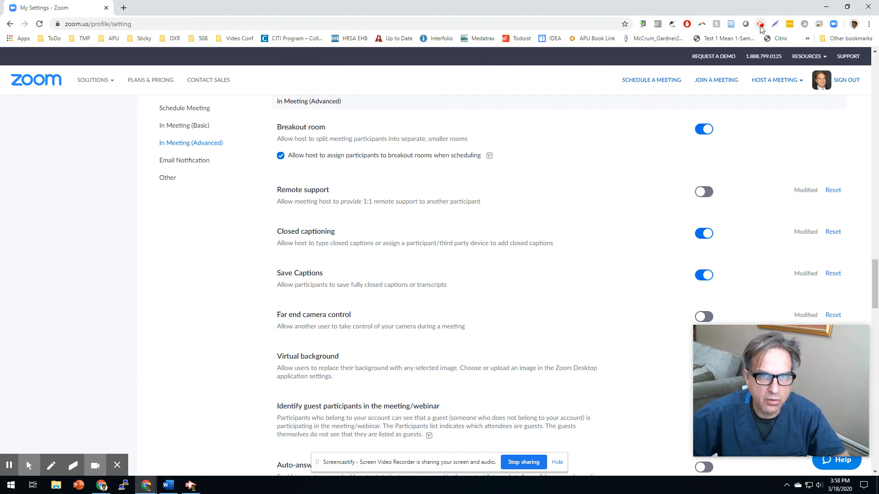
pyautogui.click(759, 24)
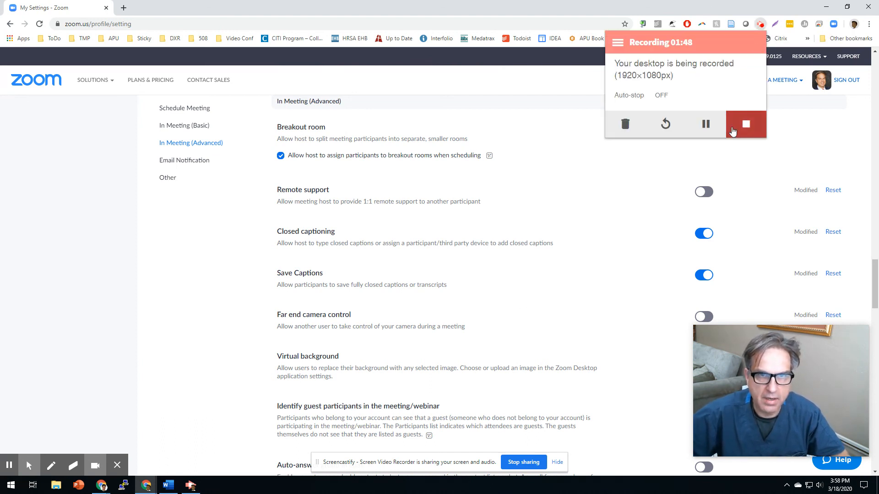